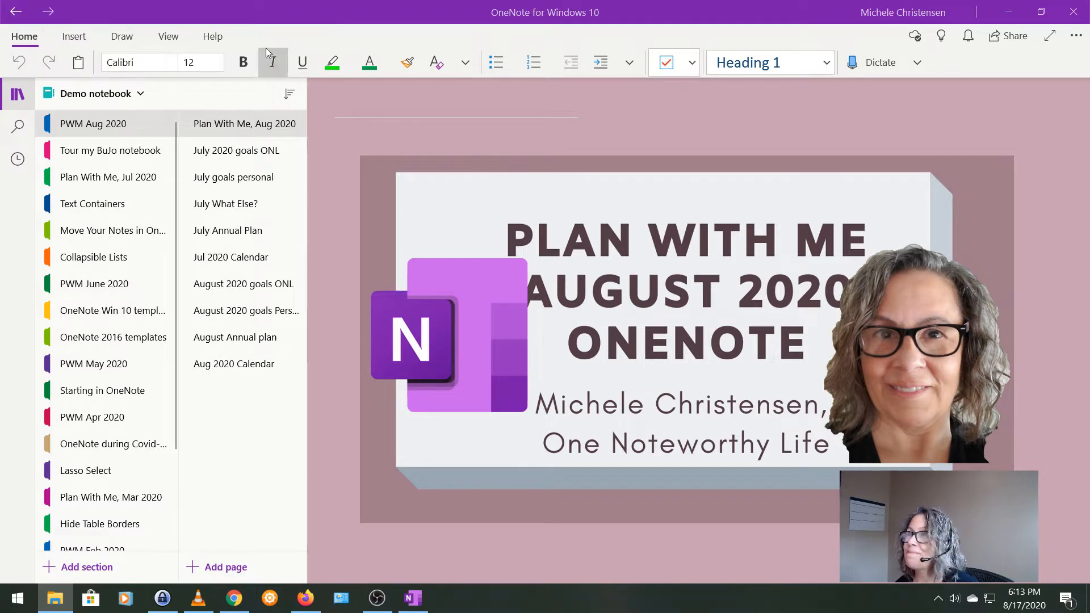
Show the July 2020 goals ONL page with its green-highlighted progress notes.
left_click(237, 150)
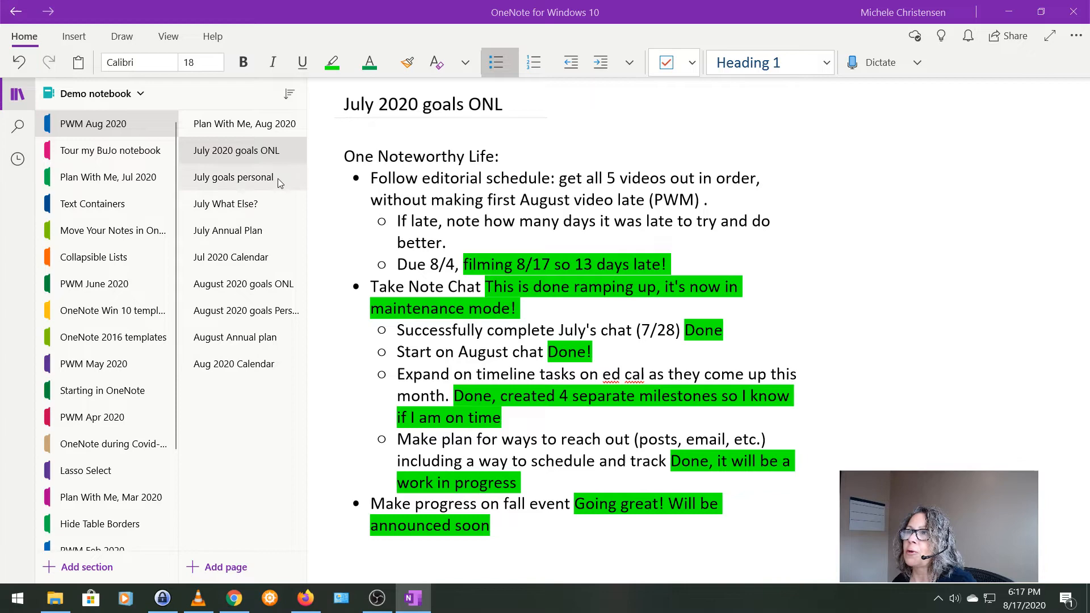
Review the July goals personal page, then land on the July What Else? reflections page.
left_click(233, 177)
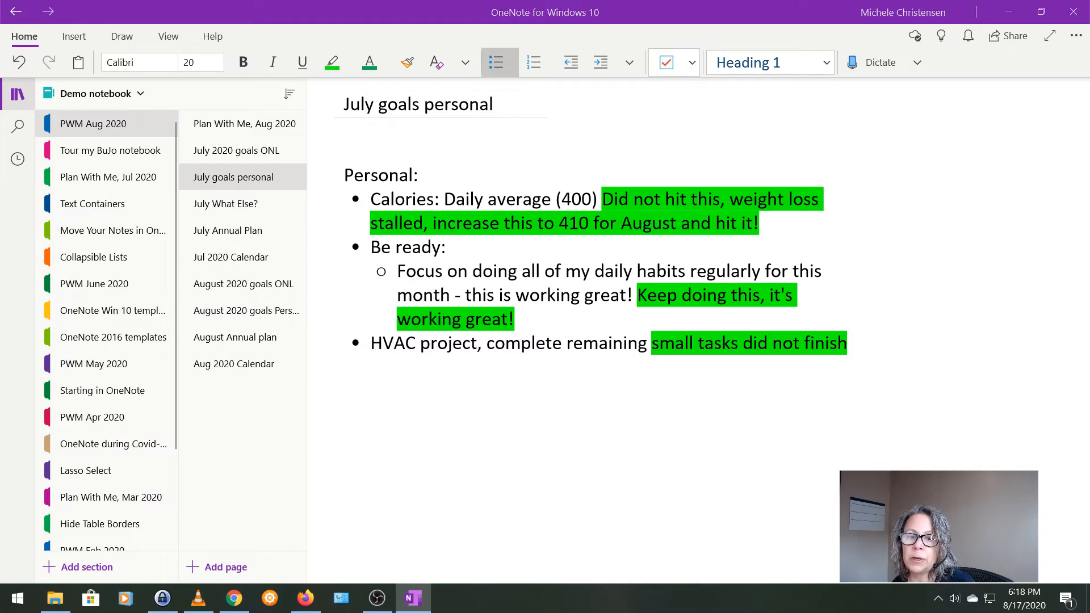
mouse_move(5, 351)
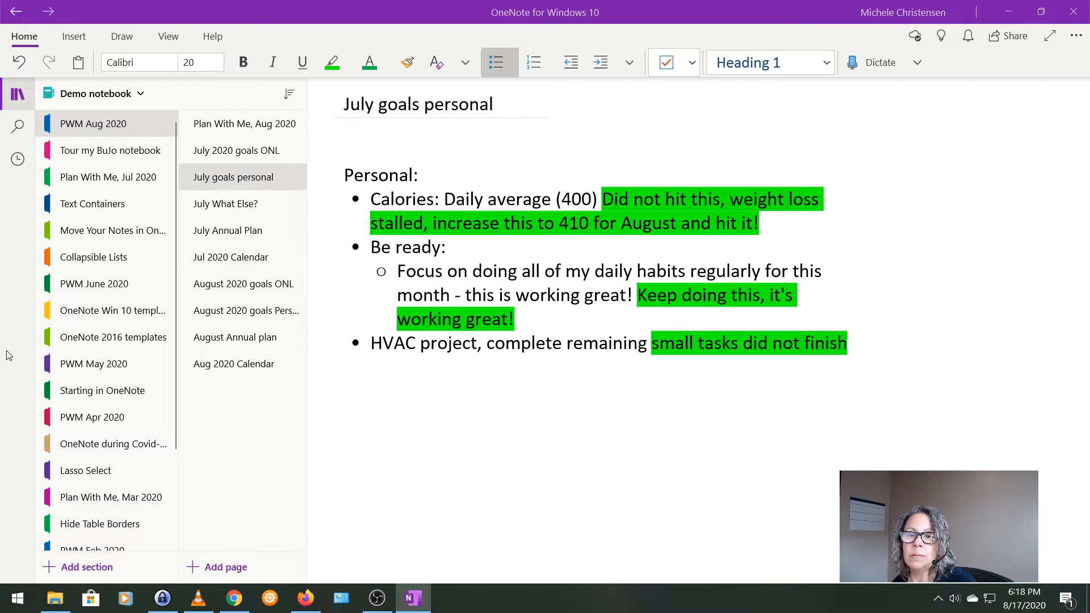
mouse_move(10, 364)
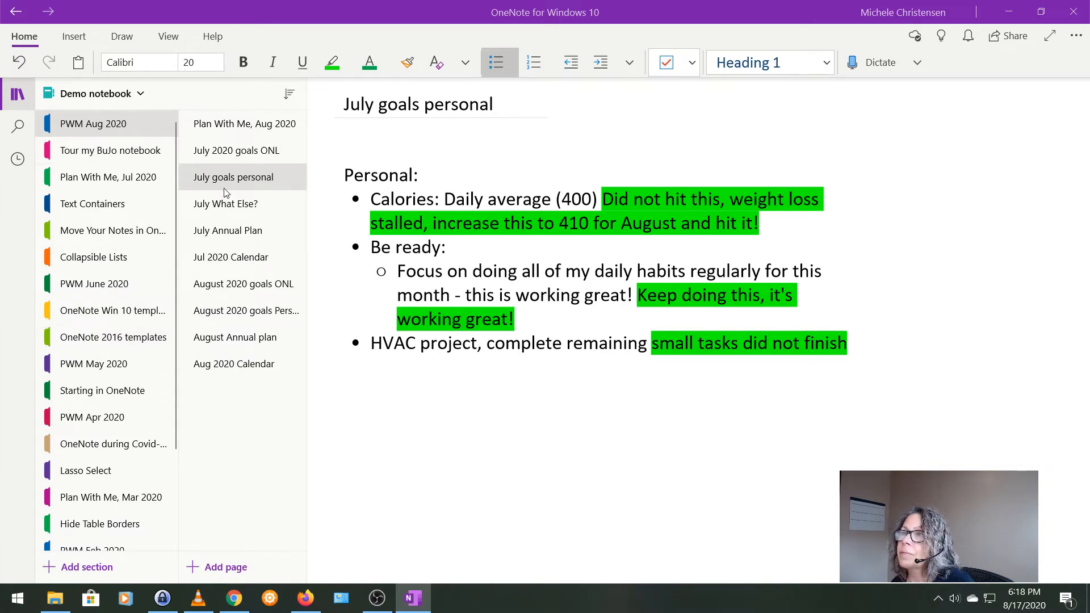
left_click(225, 203)
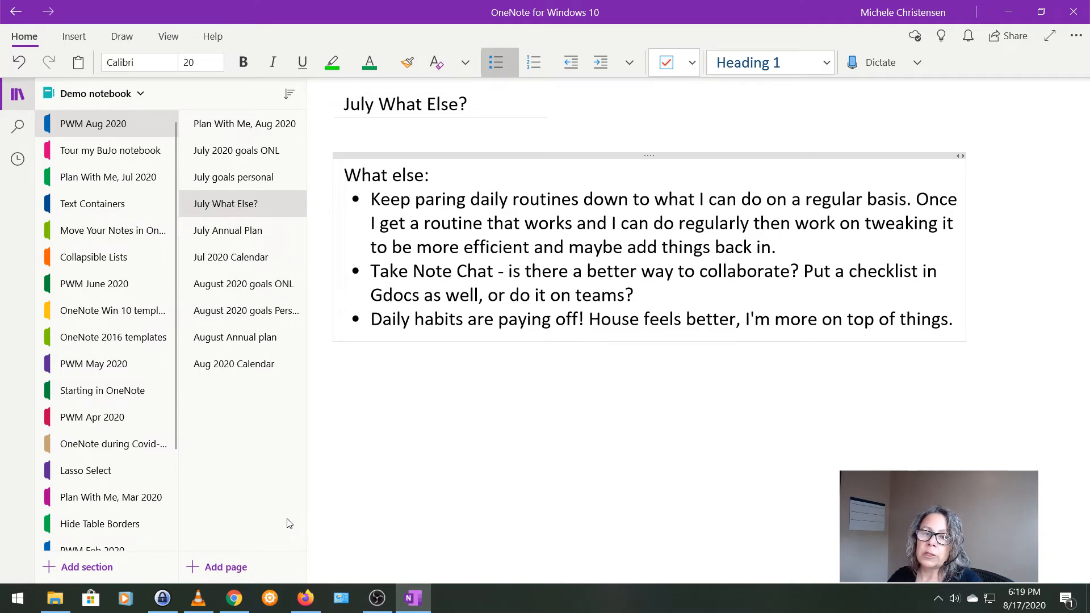
left_click(382, 295)
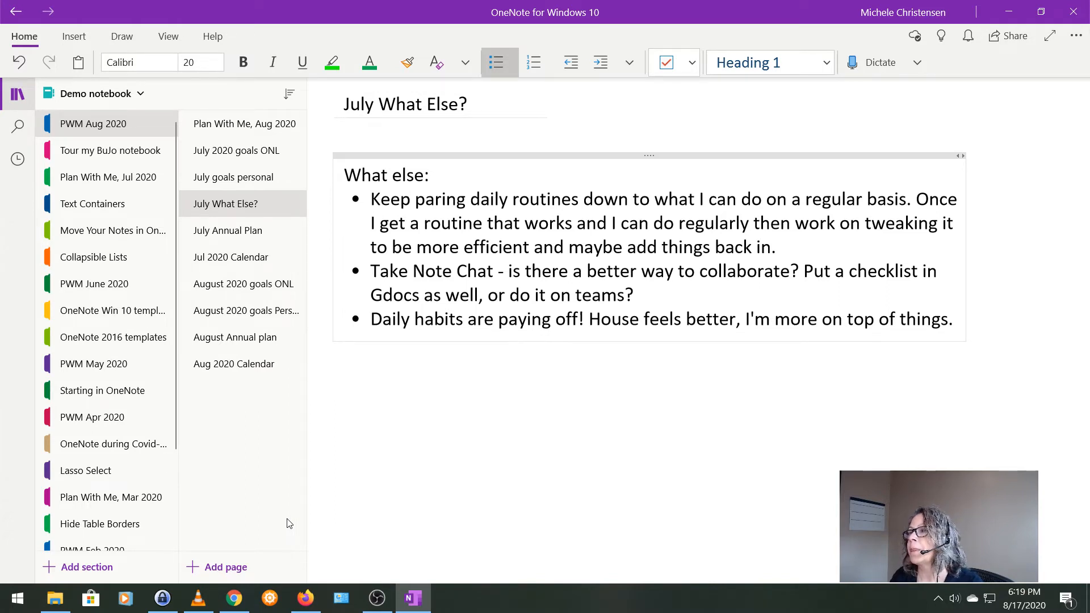
left_click(381, 295)
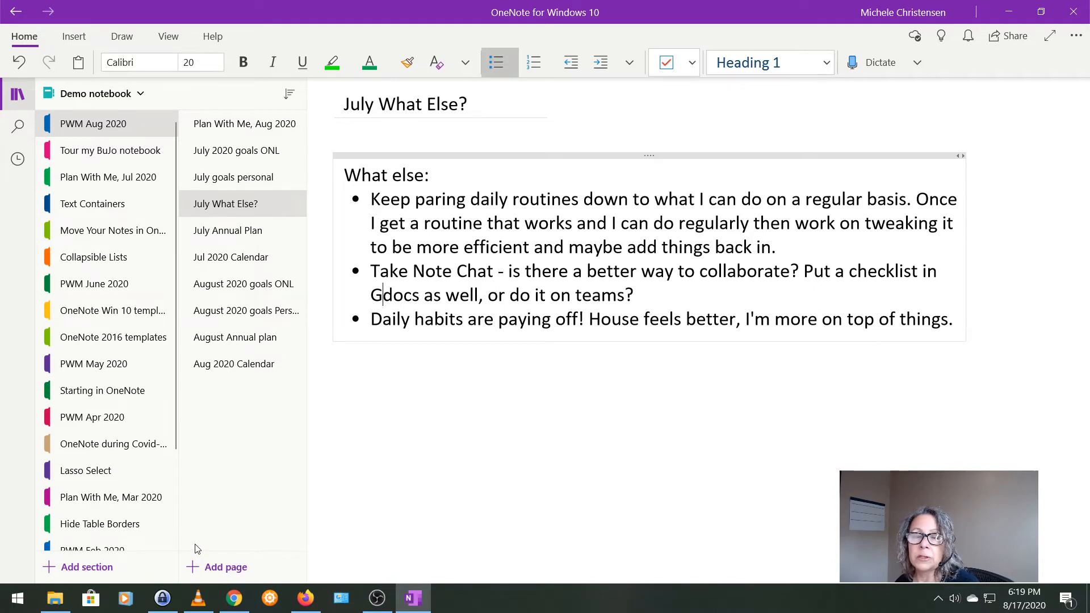
mouse_move(224, 512)
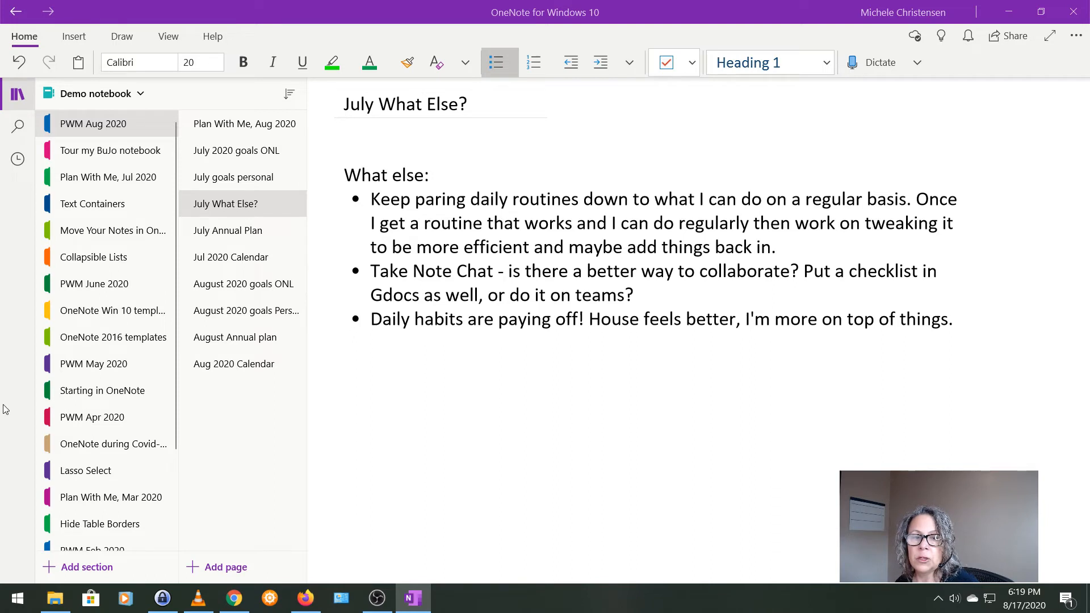
mouse_move(7, 422)
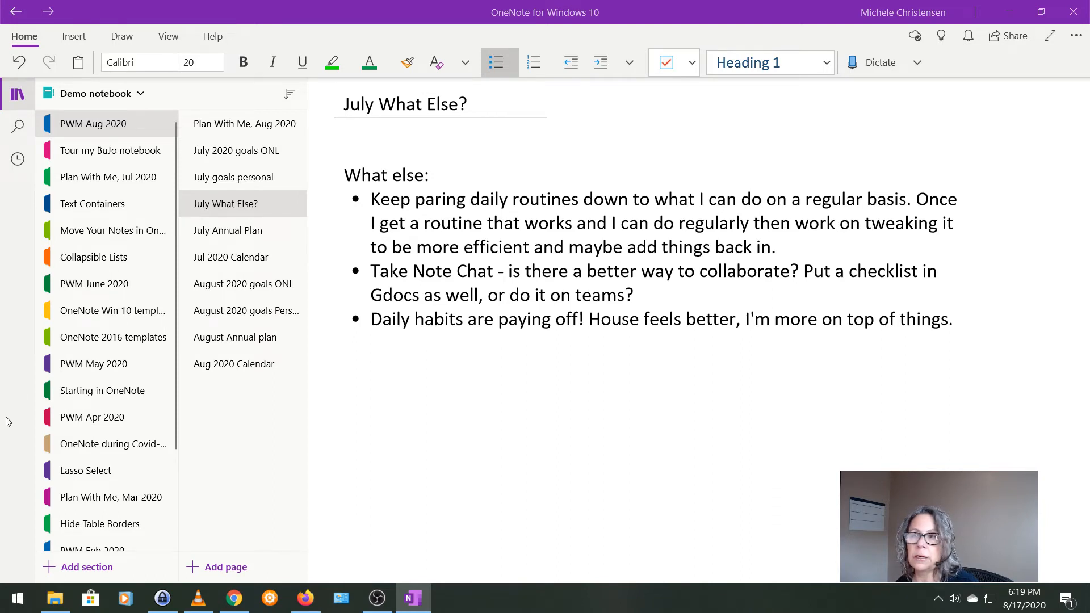
Stop at the July Annual Plan, then view the Jul 2020 Calendar page with daily notes.
left_click(227, 230)
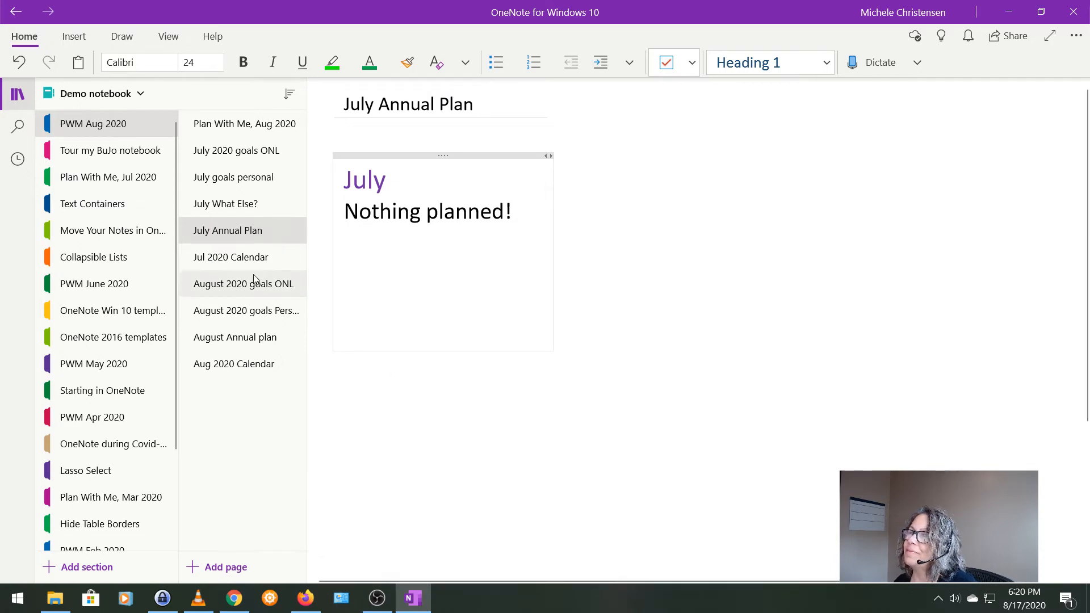
left_click(230, 257)
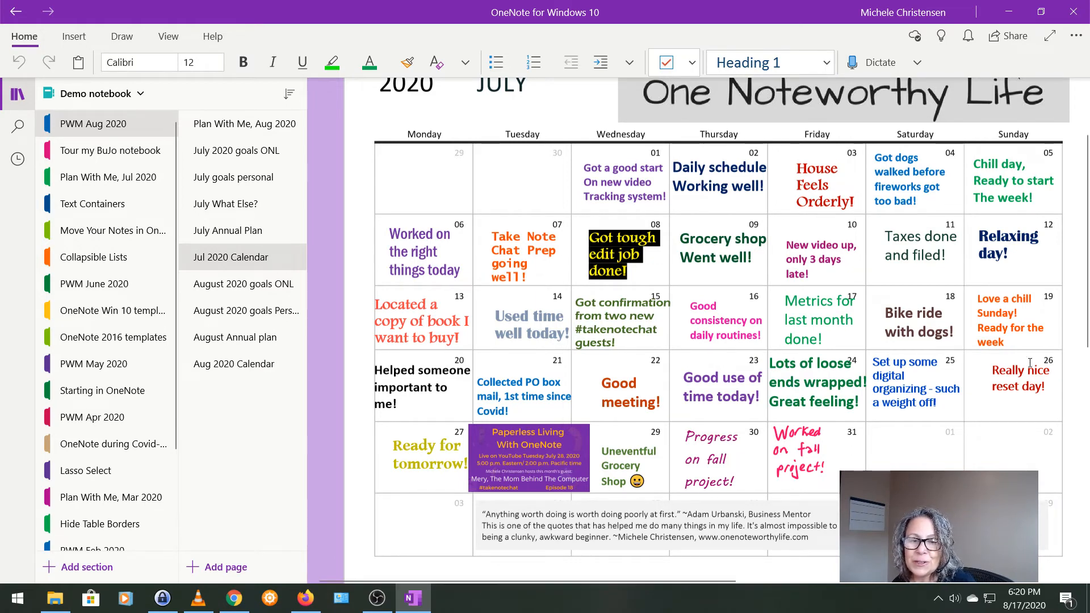
mouse_move(295, 247)
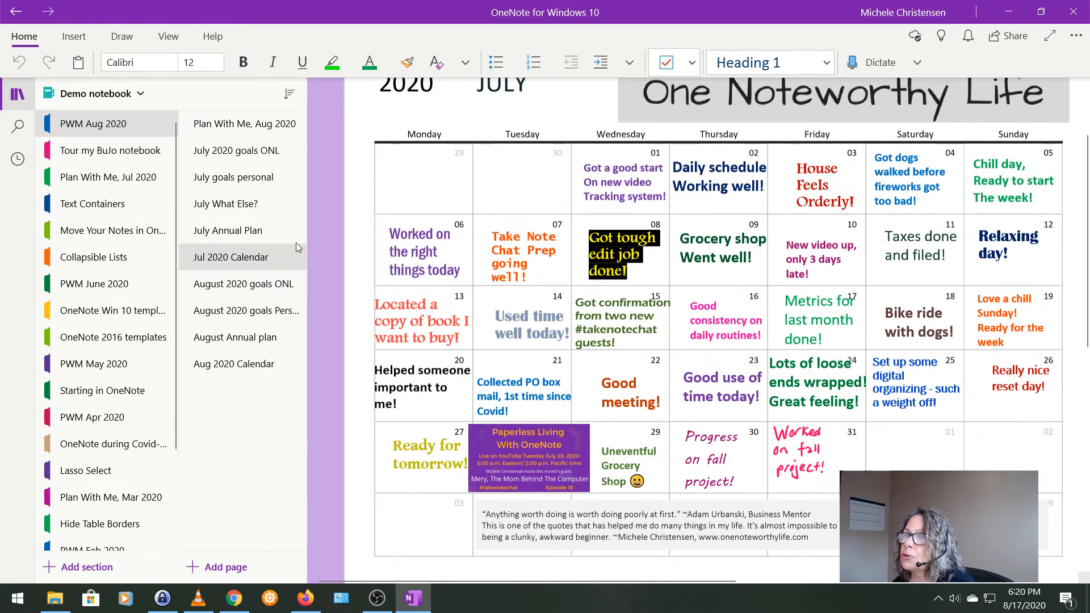
Show the August 2020 goals ONL page with editorial schedule, fall event and business license goals.
left_click(243, 284)
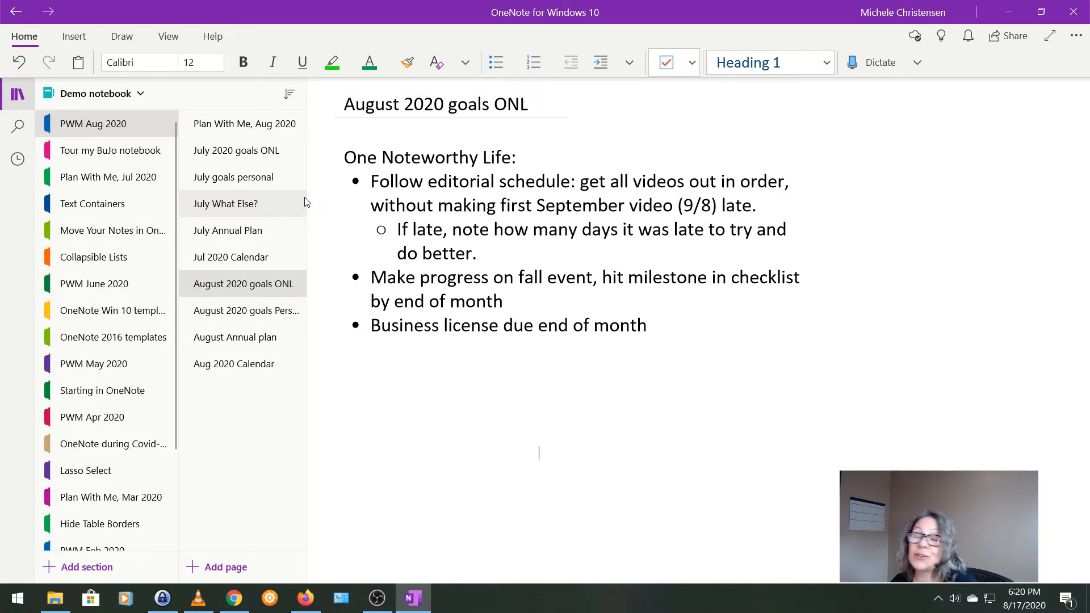
mouse_move(157, 284)
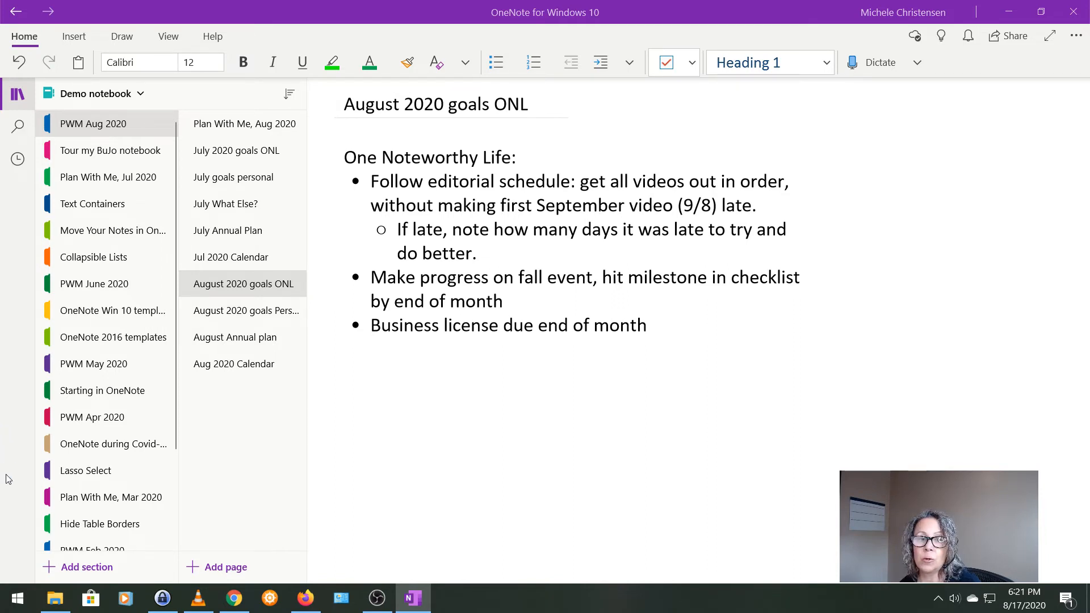
Show the August 2020 goals Personal page with calorie, daily habits and HVAC goals.
left_click(243, 310)
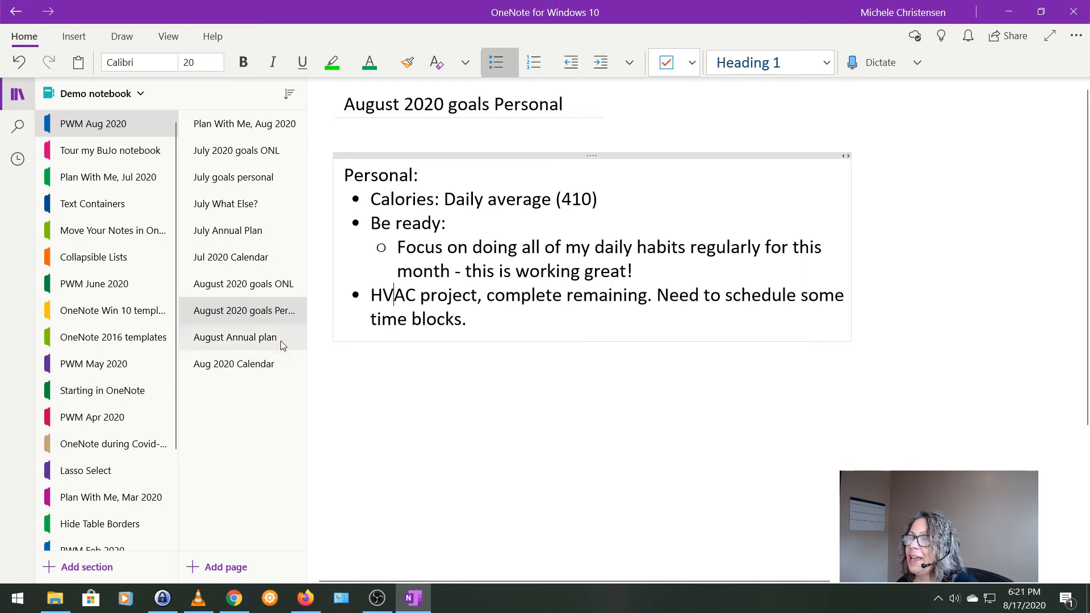
Show the August Annual plan page noting the business license due and a family birthday.
left_click(234, 338)
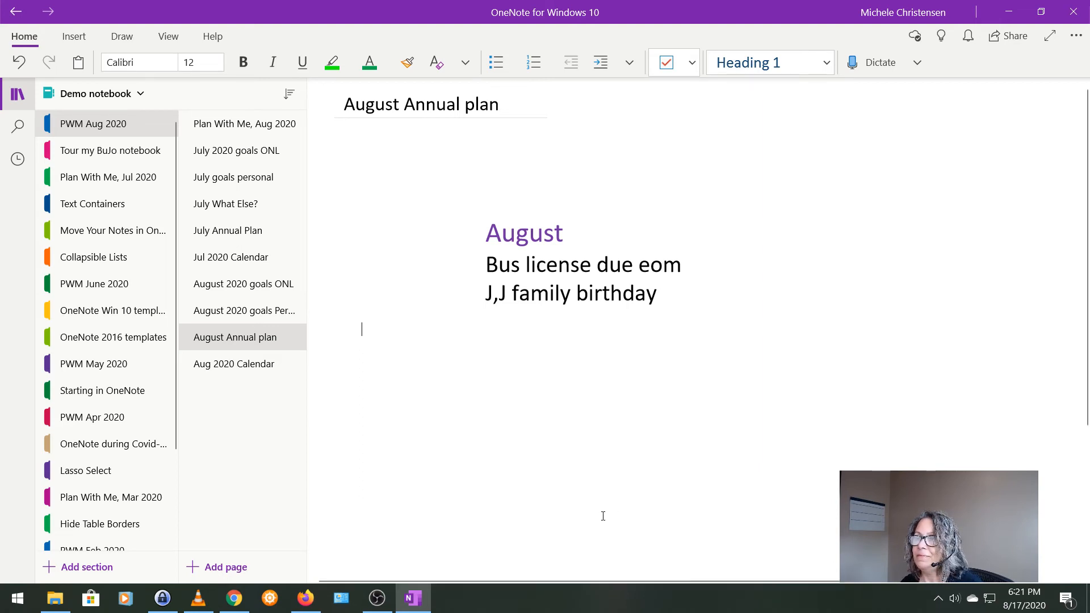
Review the Aug 2020 Calendar, then return to the Plan With Me, August 2020 cover page.
left_click(234, 363)
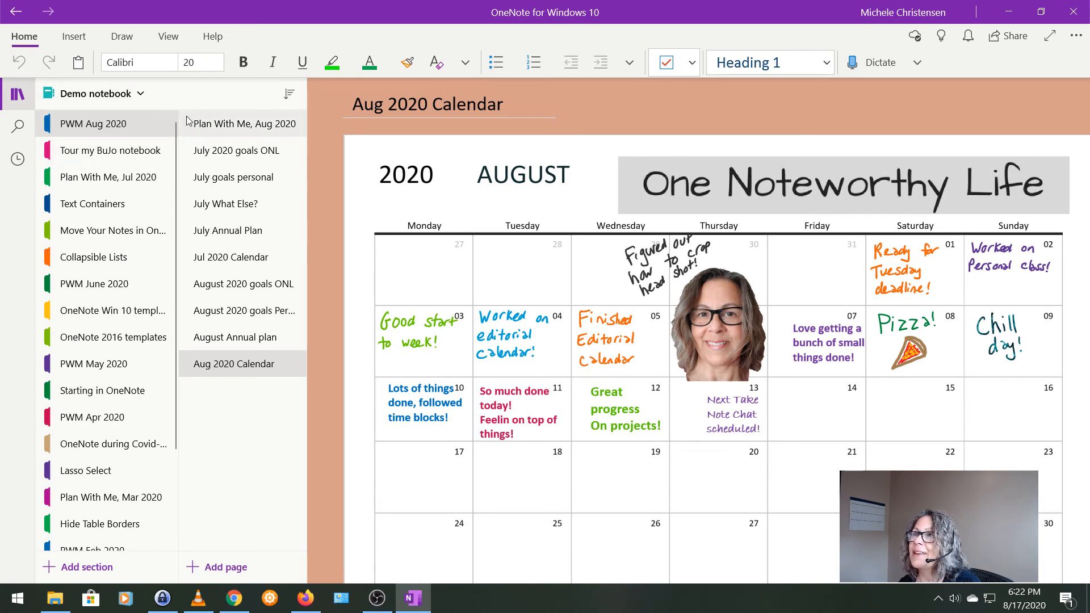
left_click(244, 124)
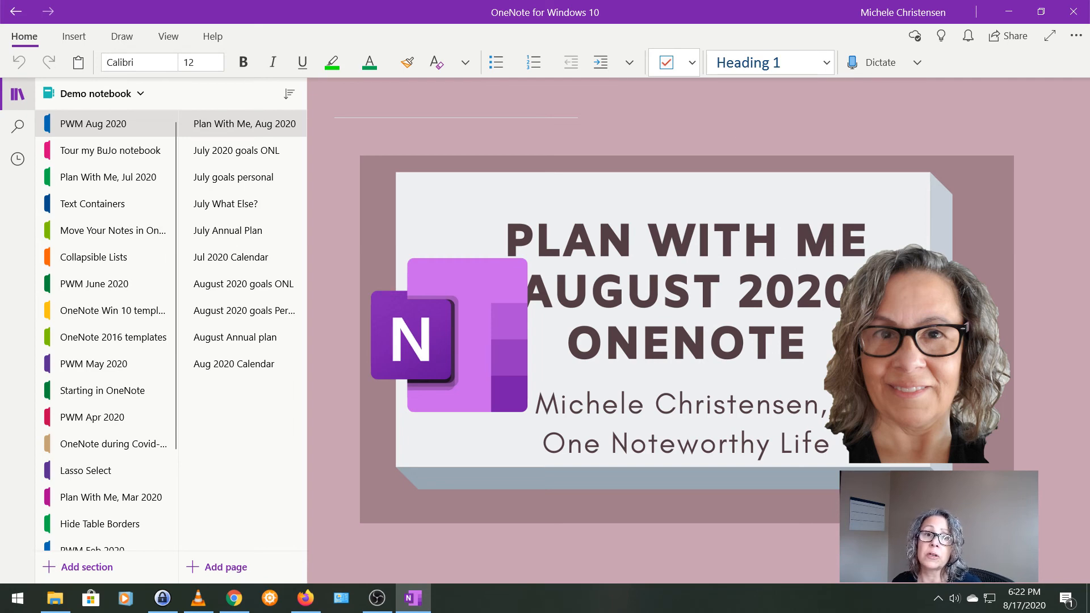
left_click(732, 134)
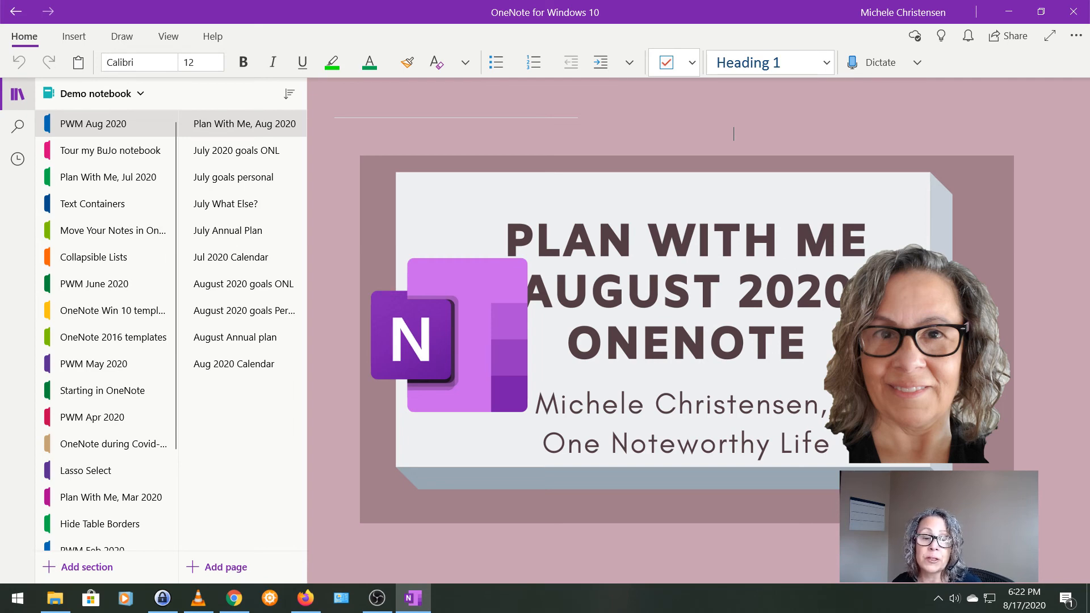